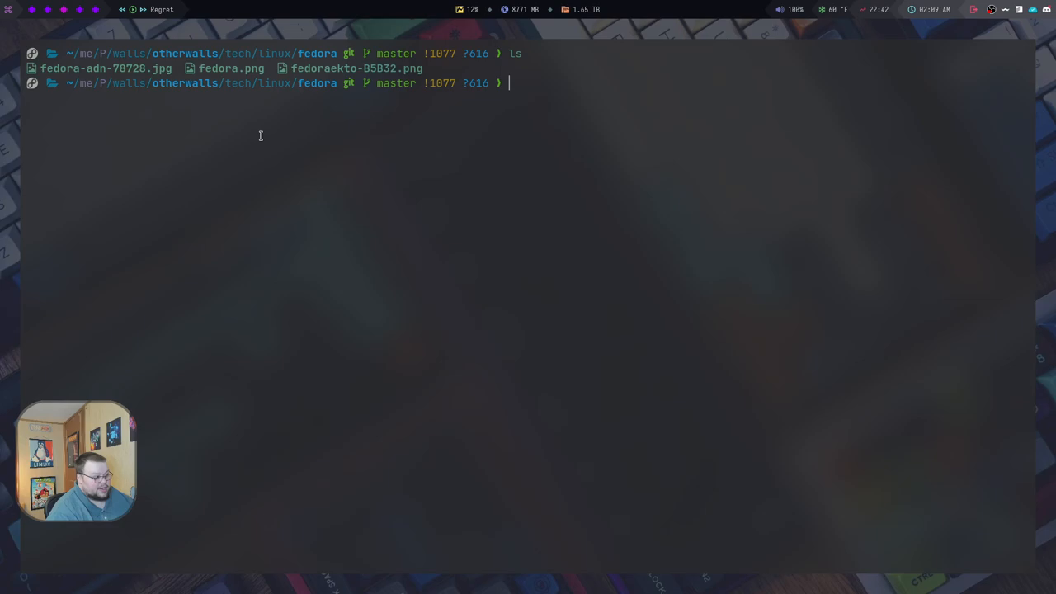
Set fedora.png from the current folder as the wallpaper with feh --bg-fill.
type("flatpak install audacity")
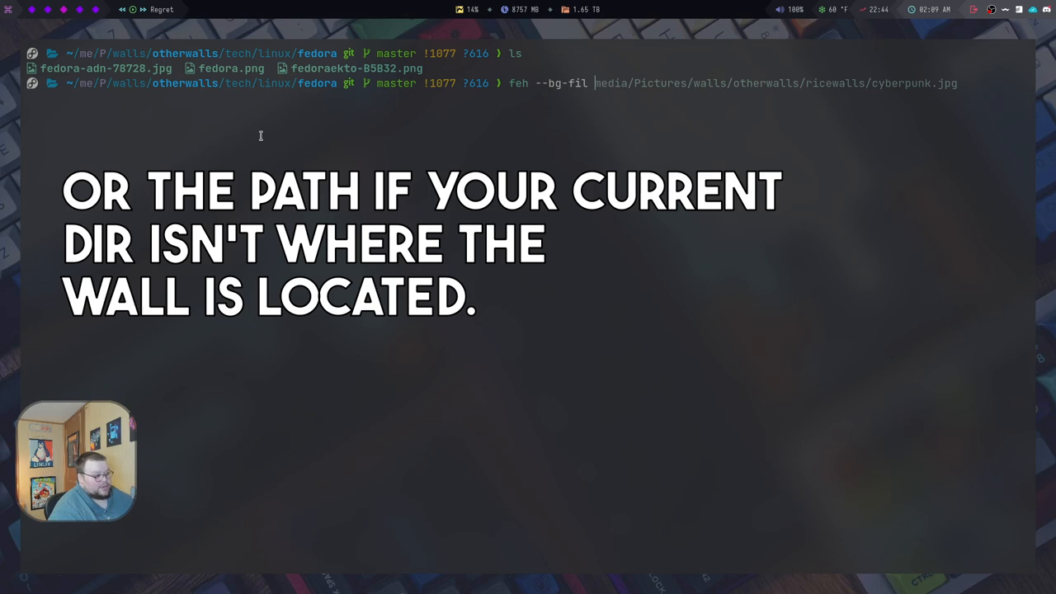
type("fedora")
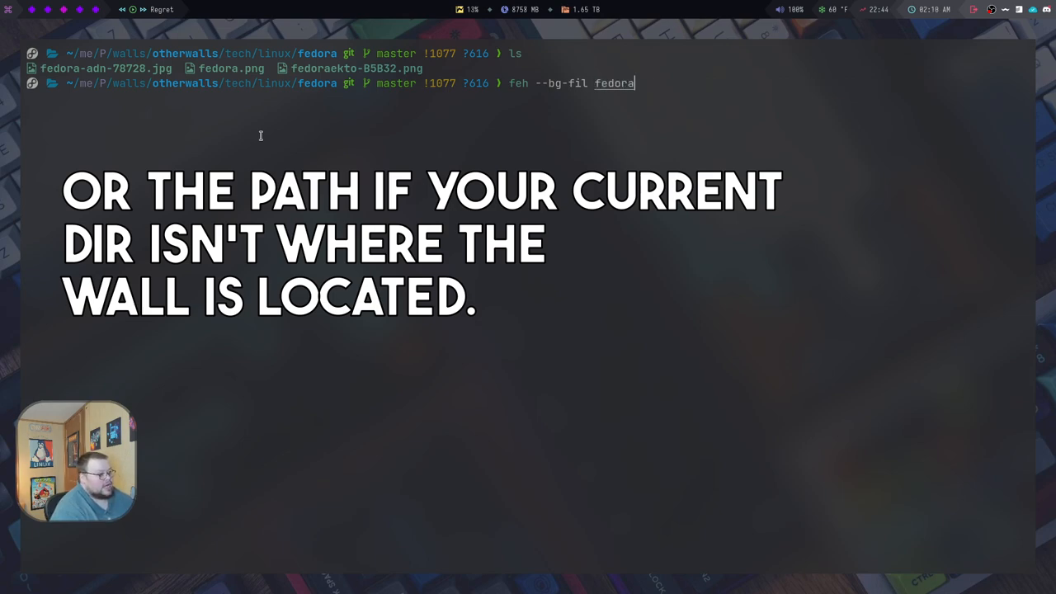
type(".png")
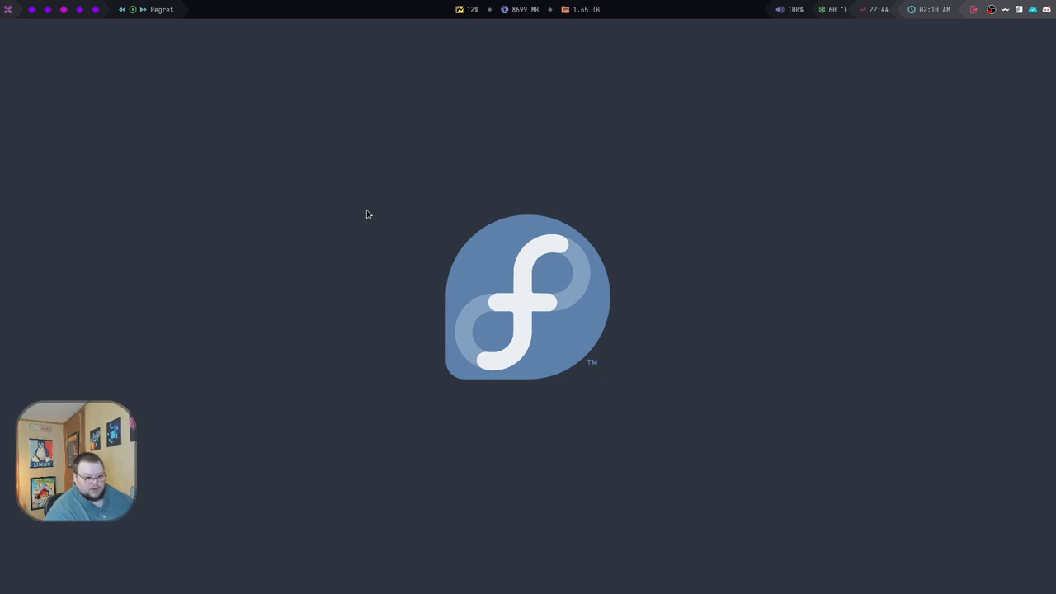
mouse_move(877, 108)
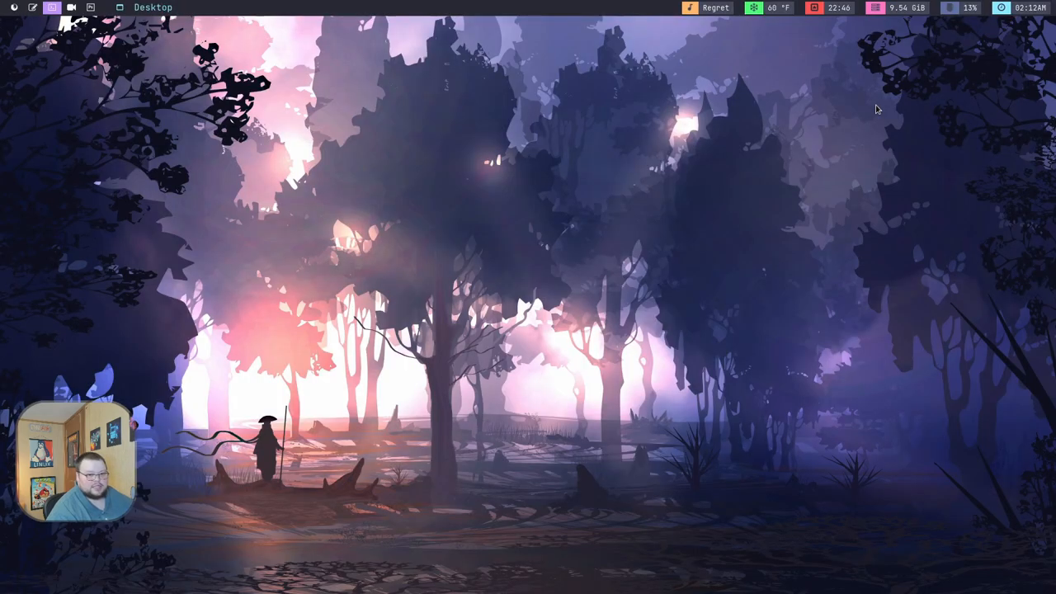
mouse_move(690, 162)
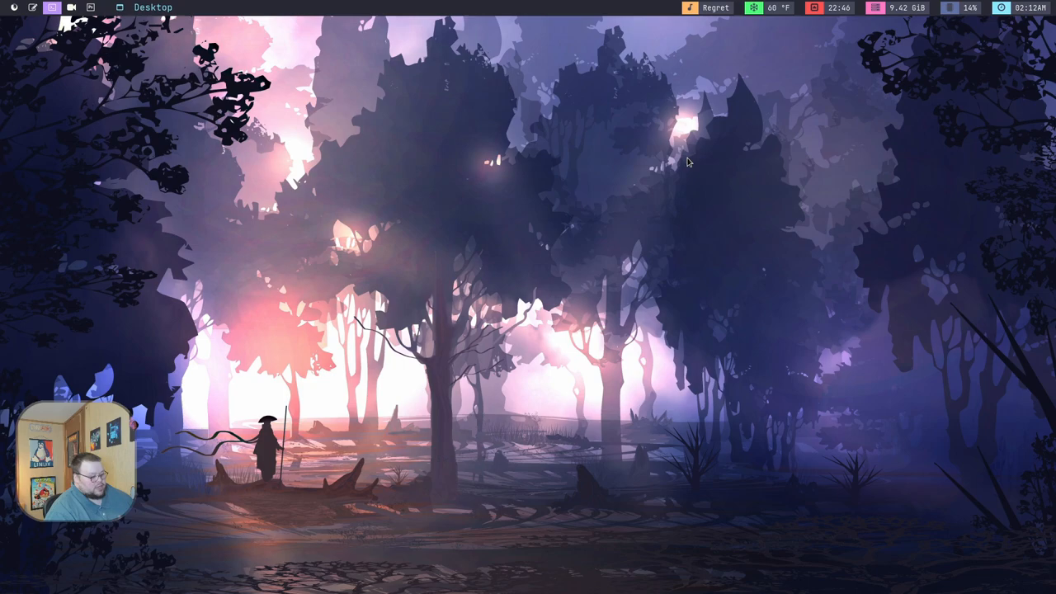
key("super")
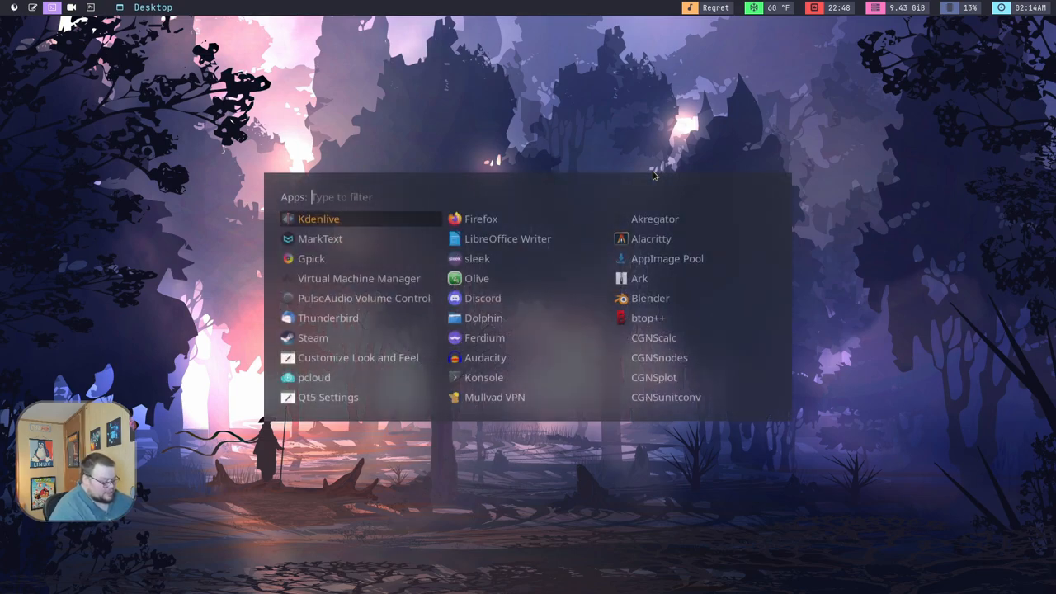
Launch 'Customize Look and Feel' (LXAppearance) from the Rofi Apps list.
left_click(358, 356)
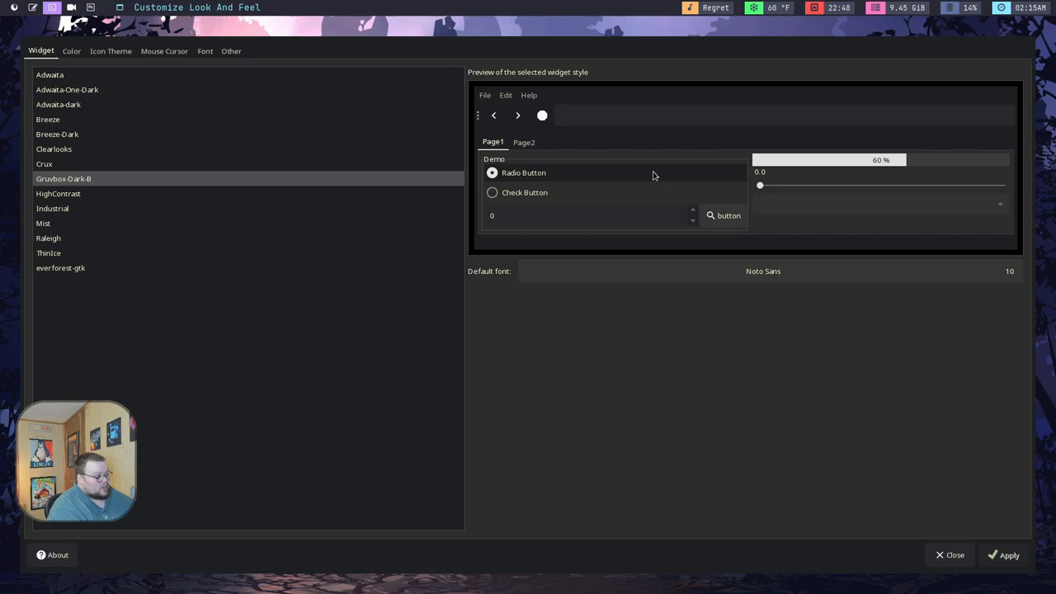
mouse_move(90, 132)
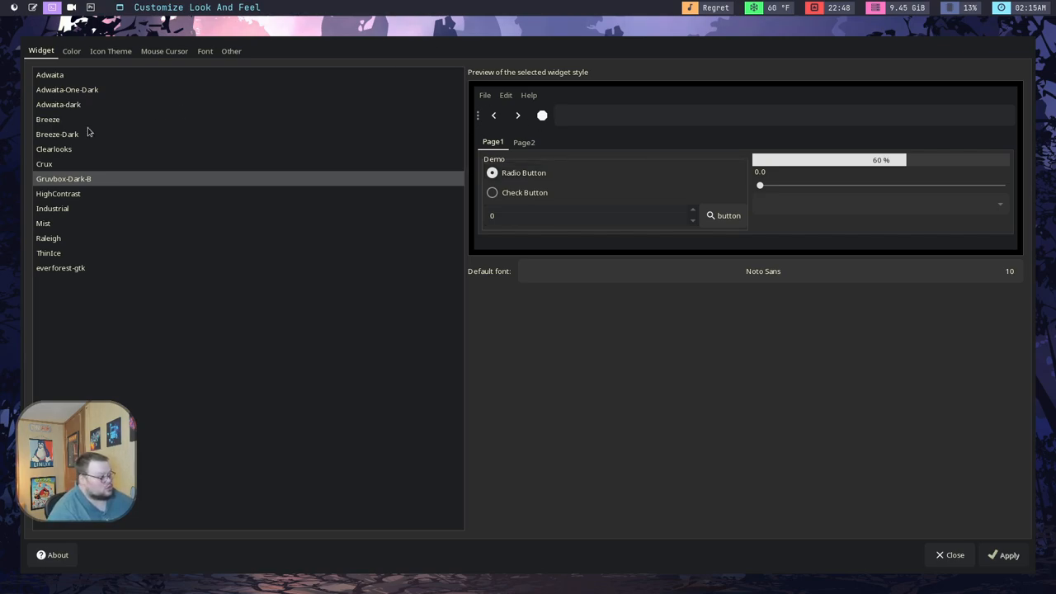
Select the Clearlooks widget theme to replace Gruvbox-Dark-B in the preview.
left_click(53, 142)
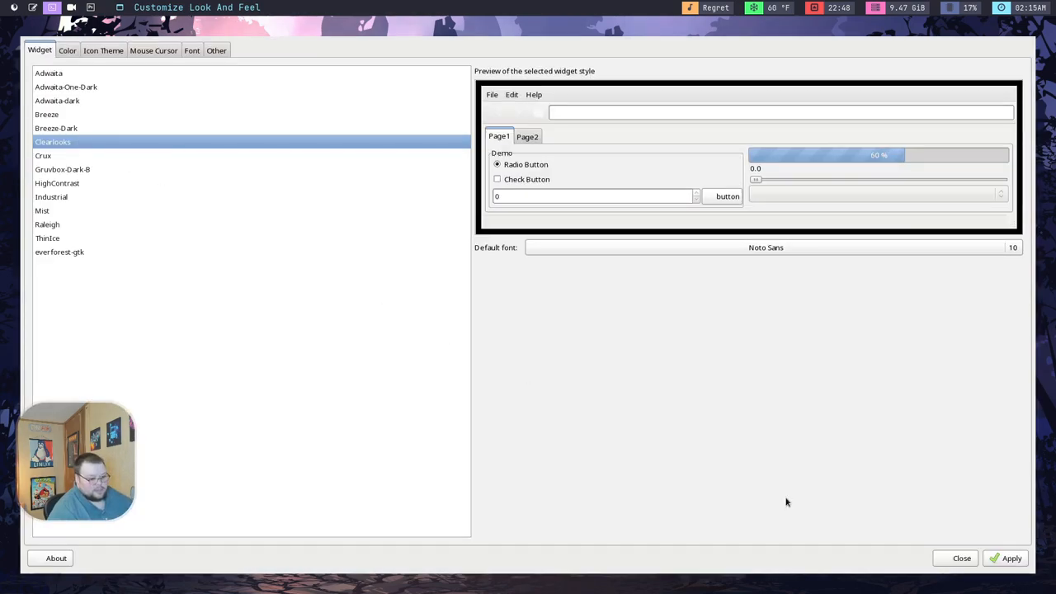
mouse_move(736, 459)
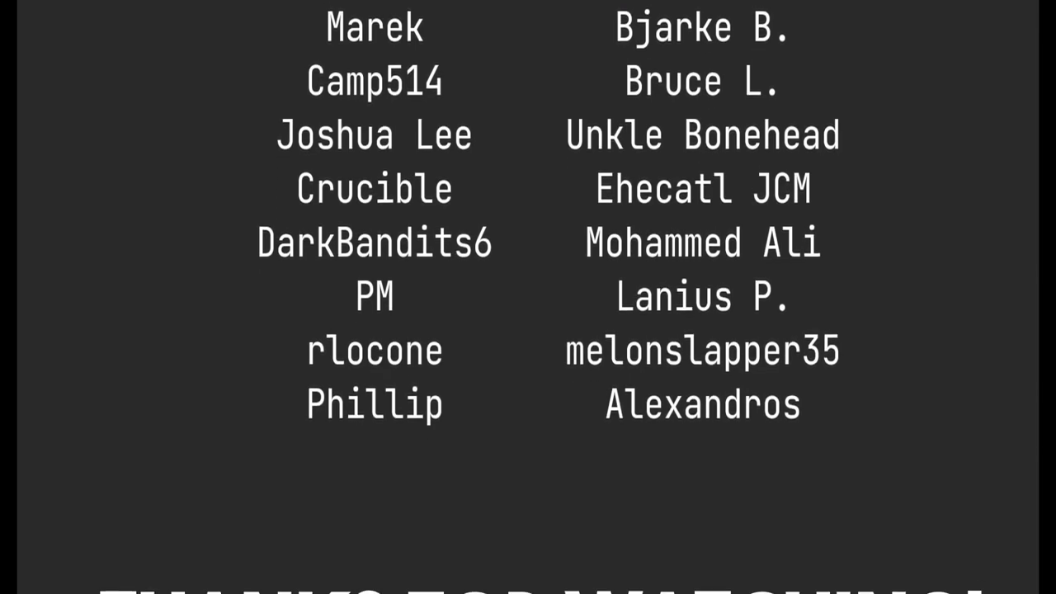
scroll("up", 3)
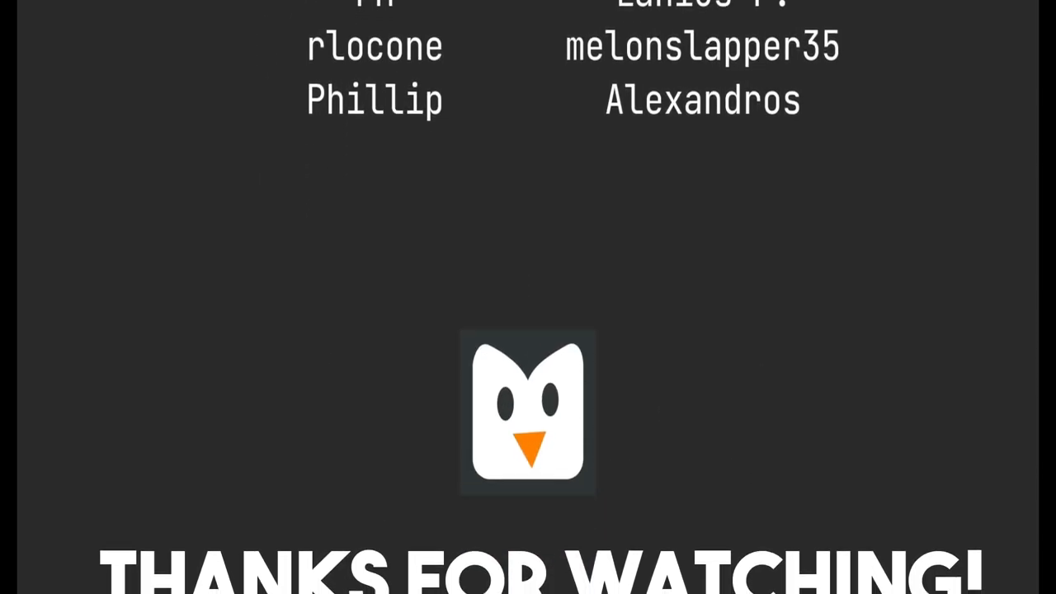